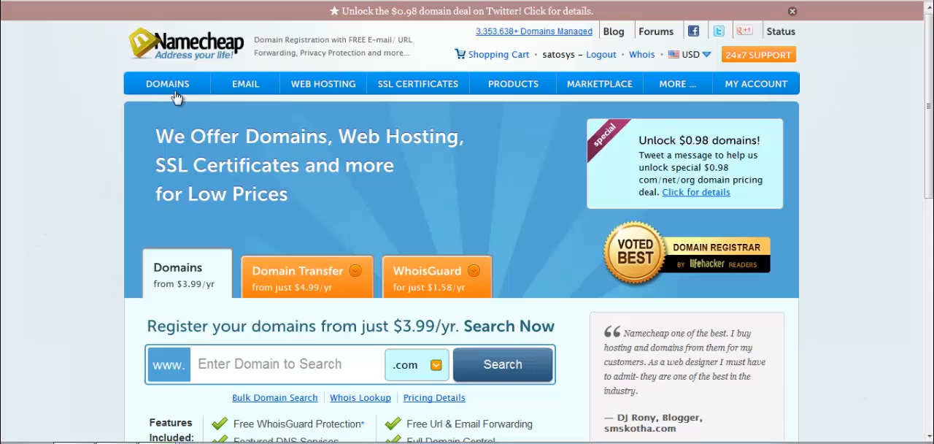
- Go to Manage Domains and open nethunk.com's Modify Domain page
click(167, 83)
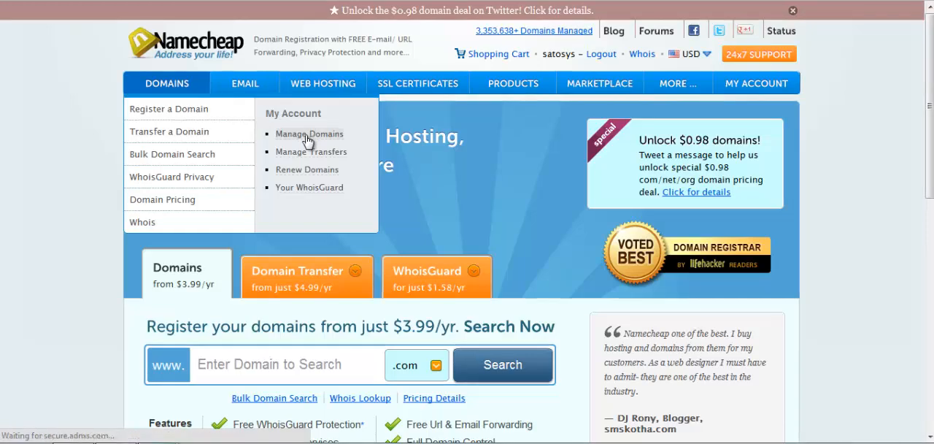
click(309, 134)
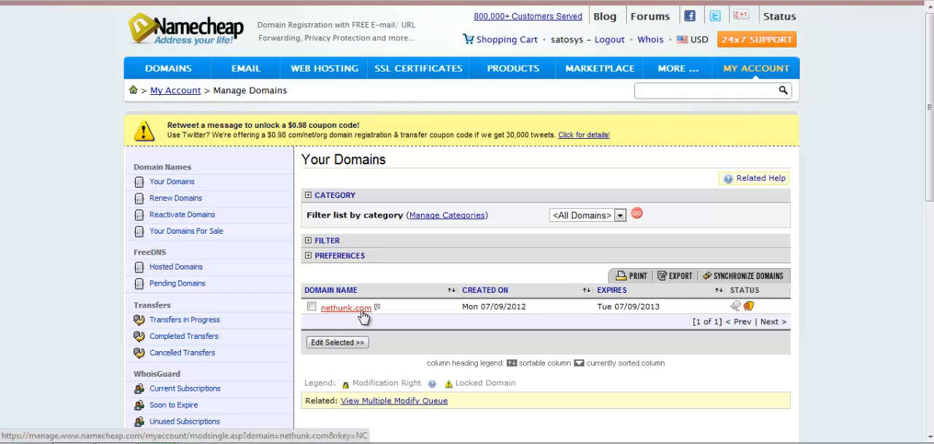
click(345, 307)
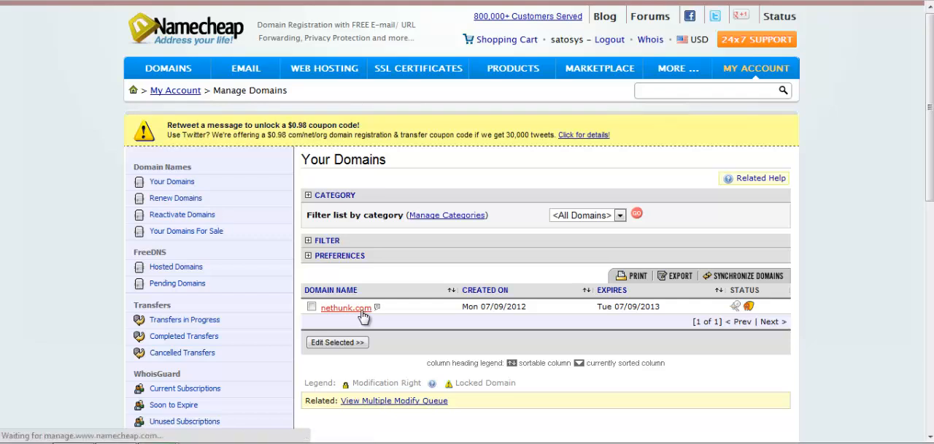
click(345, 307)
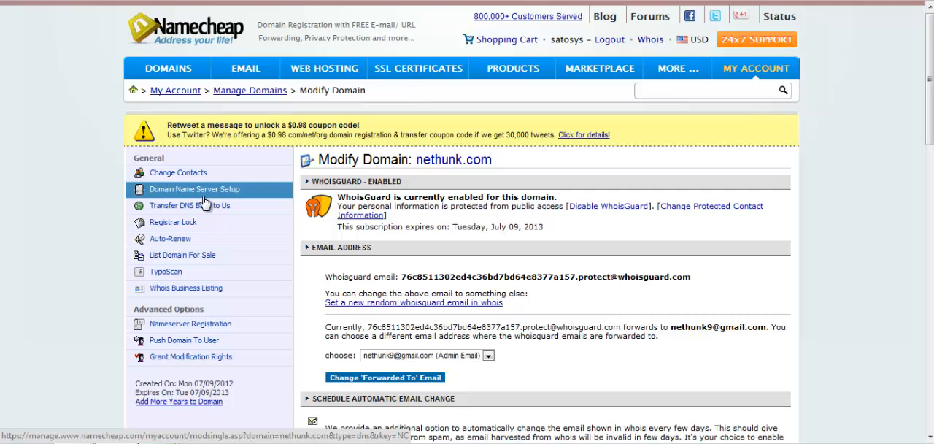
- Set nethunk.com's custom nameservers to Bluehost entries, including ns2.bluehost.com, and save
click(195, 189)
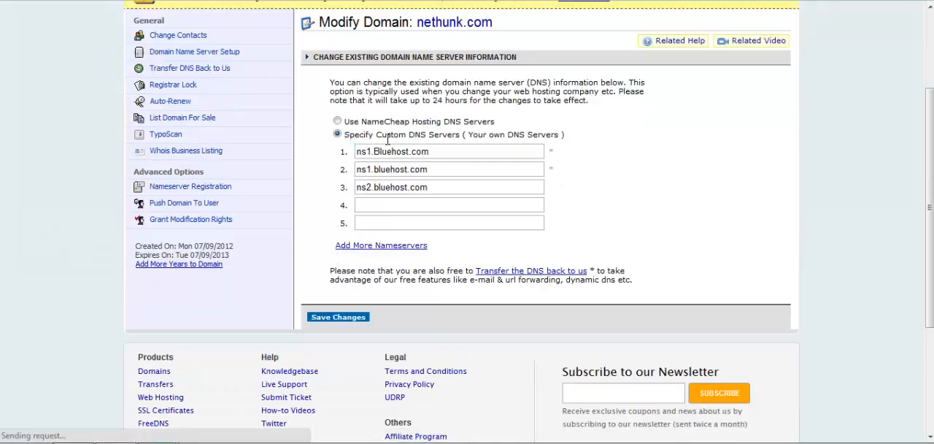
drag(364, 134, 478, 135)
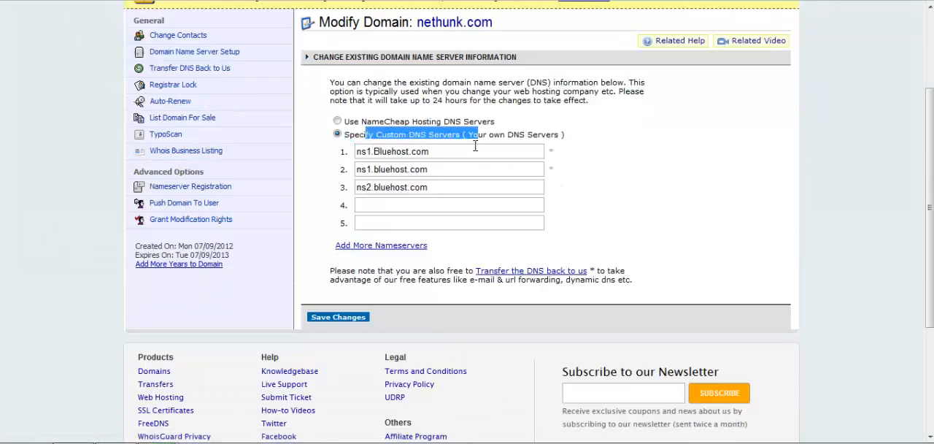
text(ns1)
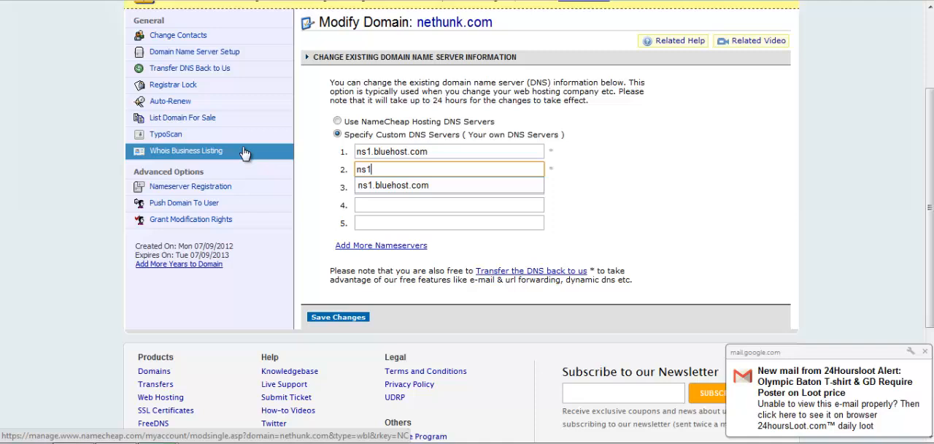
text(ns2.bluehost.com)
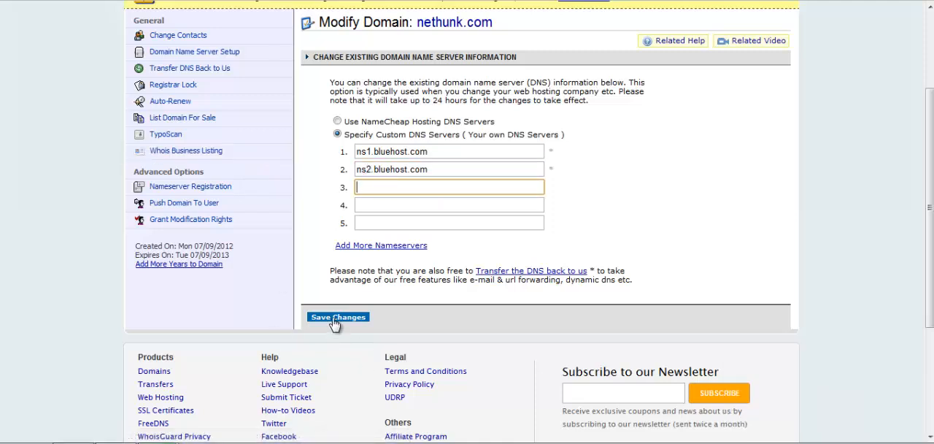
click(337, 317)
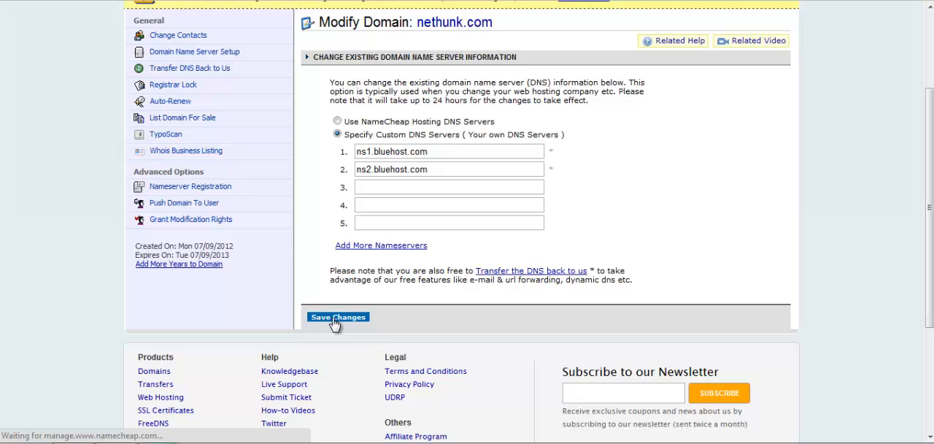
click(338, 317)
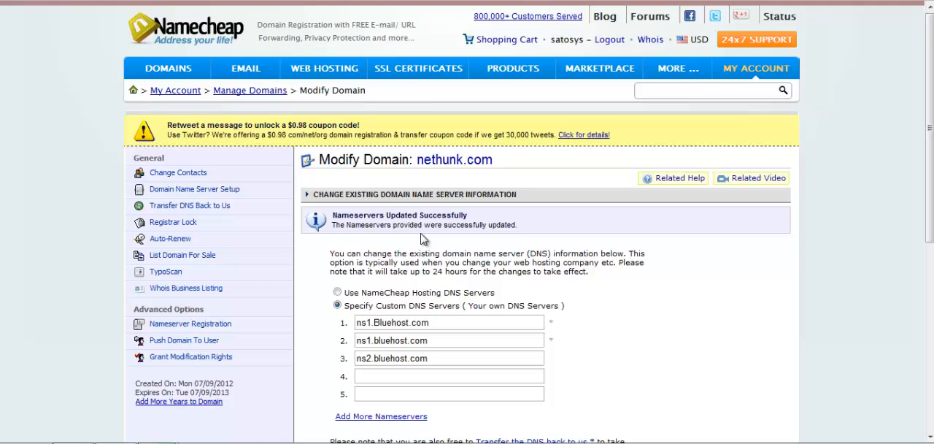
- Save nethunk.com with only ns1.bluehost.com and ns2.bluehost.com as nameservers
scroll(down, 3)
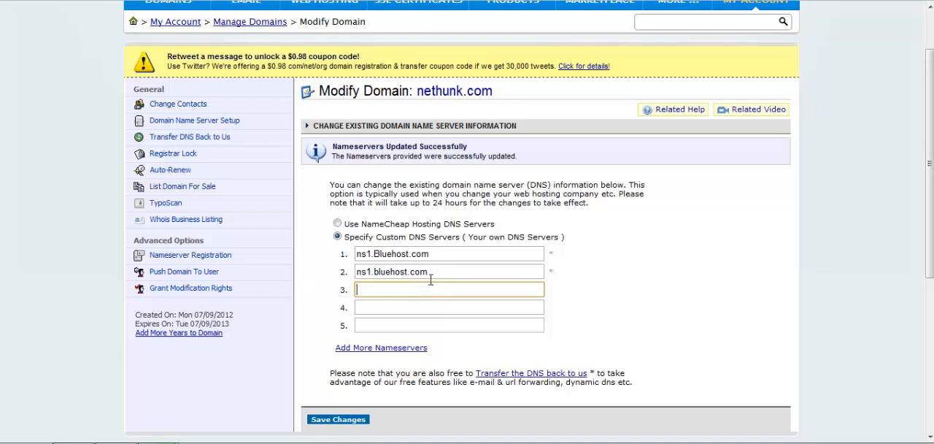
click(338, 418)
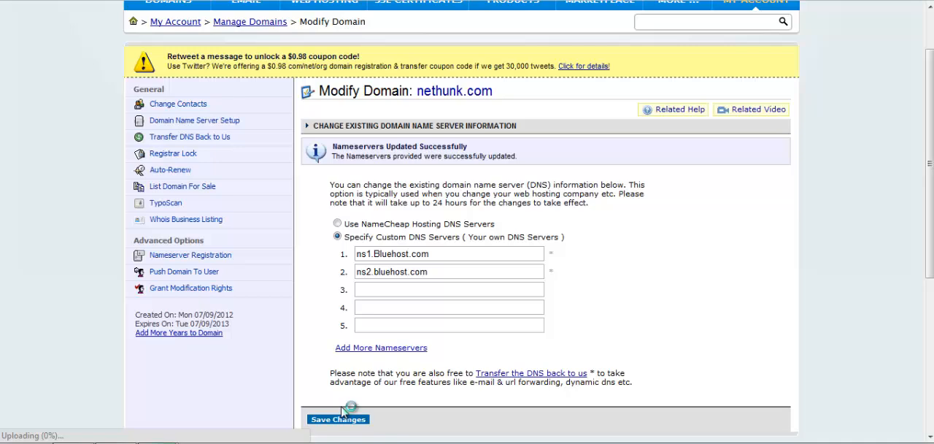
click(338, 419)
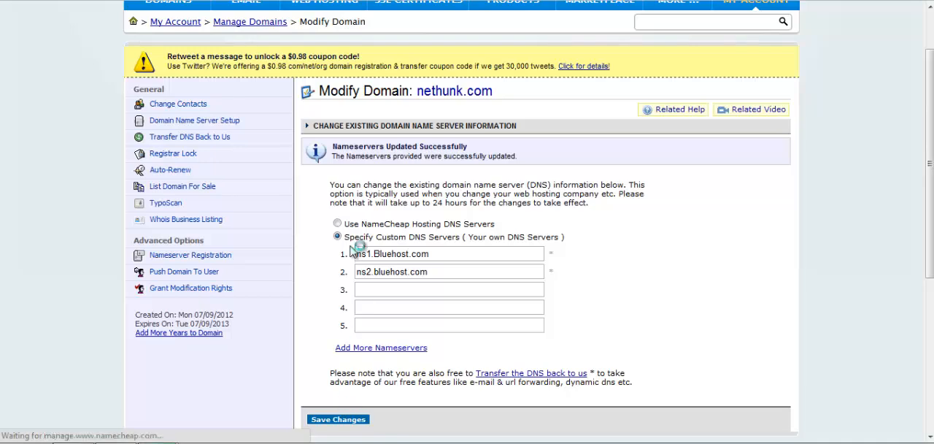
click(337, 418)
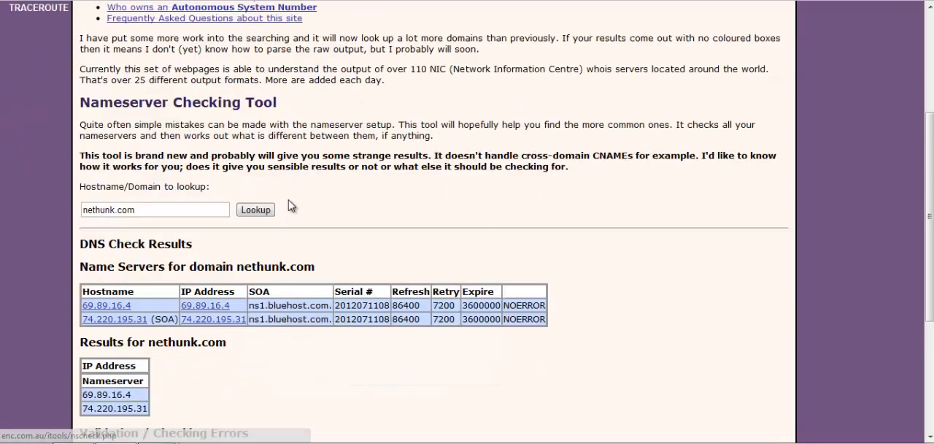
- Scroll down the nethunk.com DNS check results to review both Bluehost name servers
scroll(down, 3)
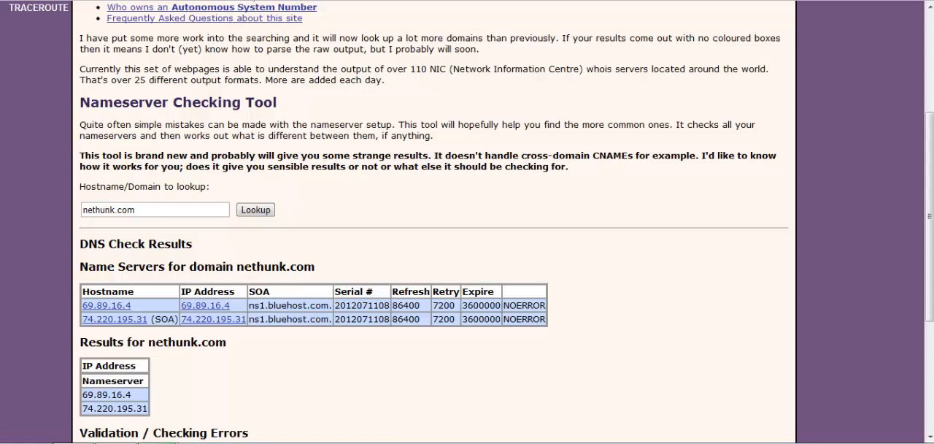